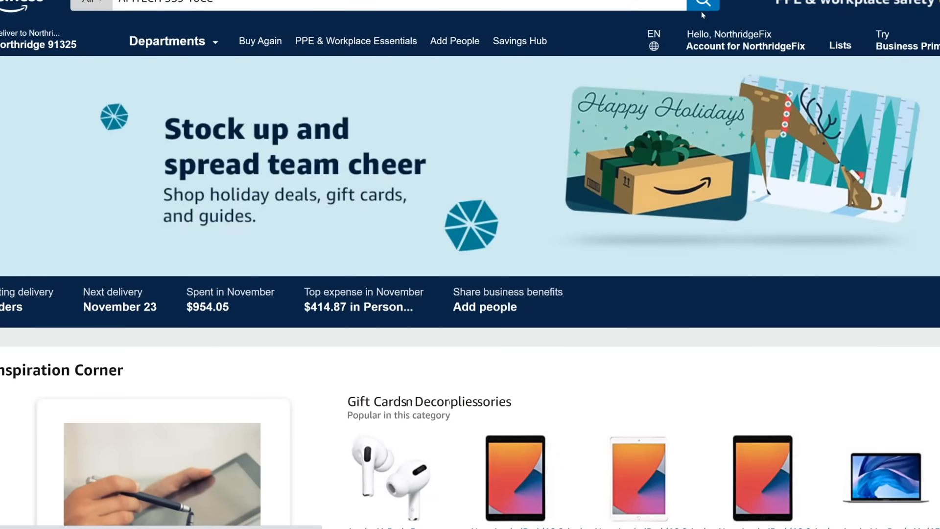
{"action": "mouse_move", "coordinate": [423, 3]}
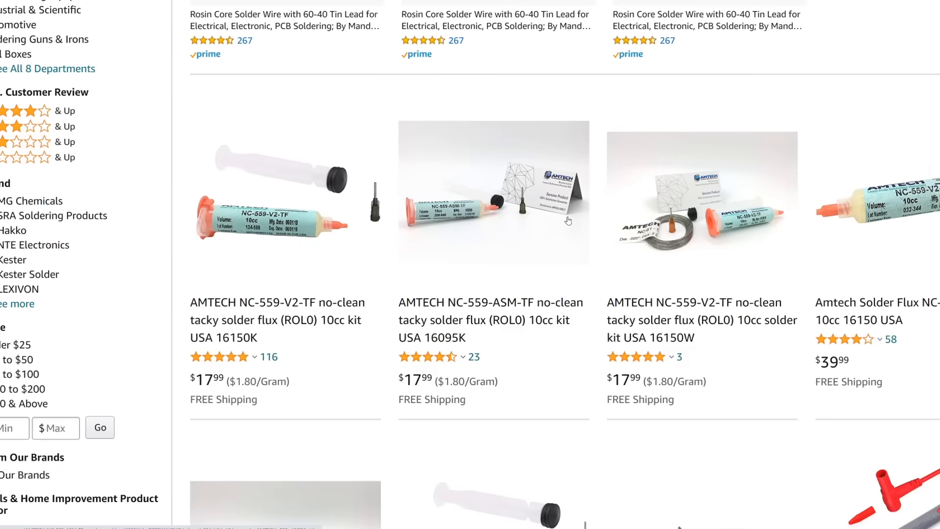
{"action": "mouse_move", "coordinate": [218, 395]}
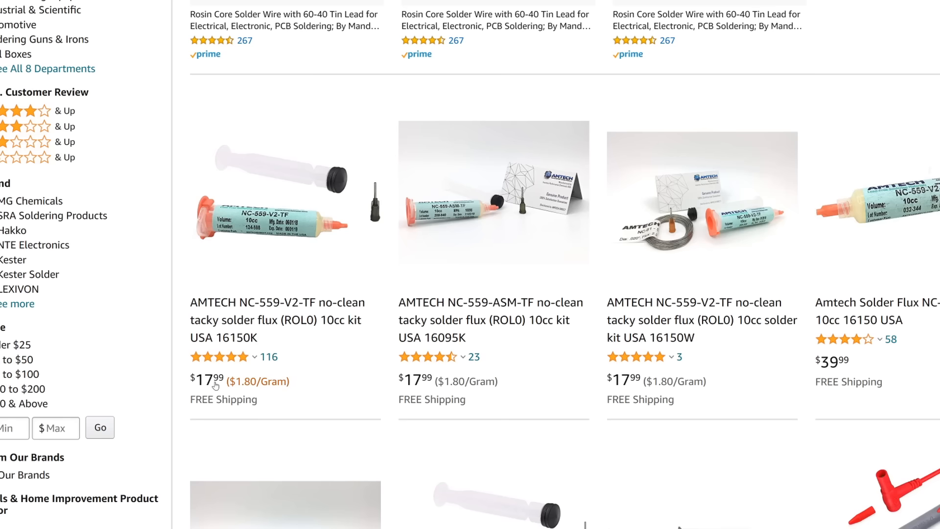
{"action": "scroll", "scroll_direction": "up", "scroll_amount": 3}
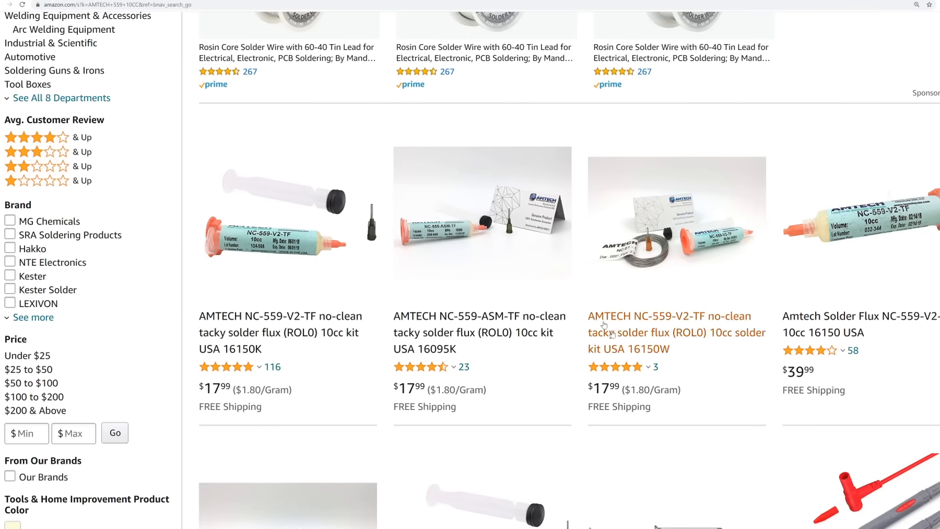
{"action": "mouse_move", "coordinate": [505, 255]}
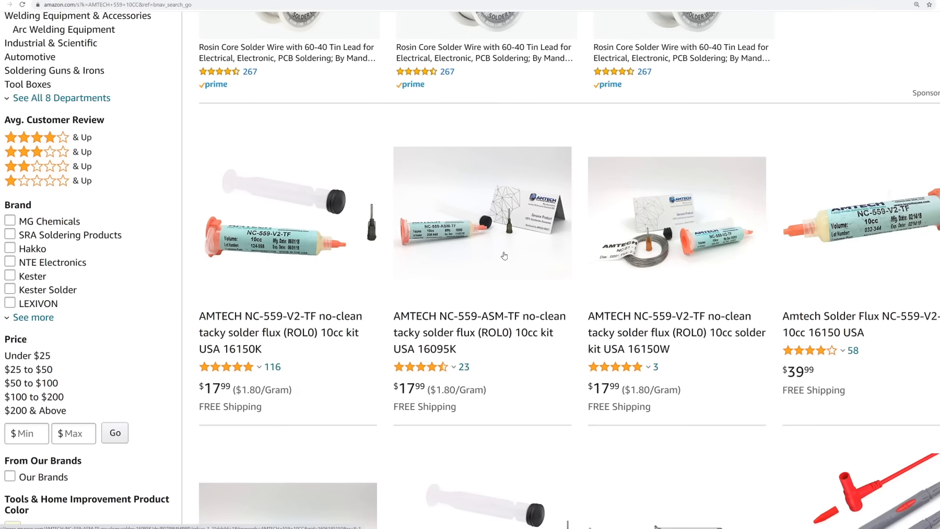
{"action": "mouse_move", "coordinate": [317, 109]}
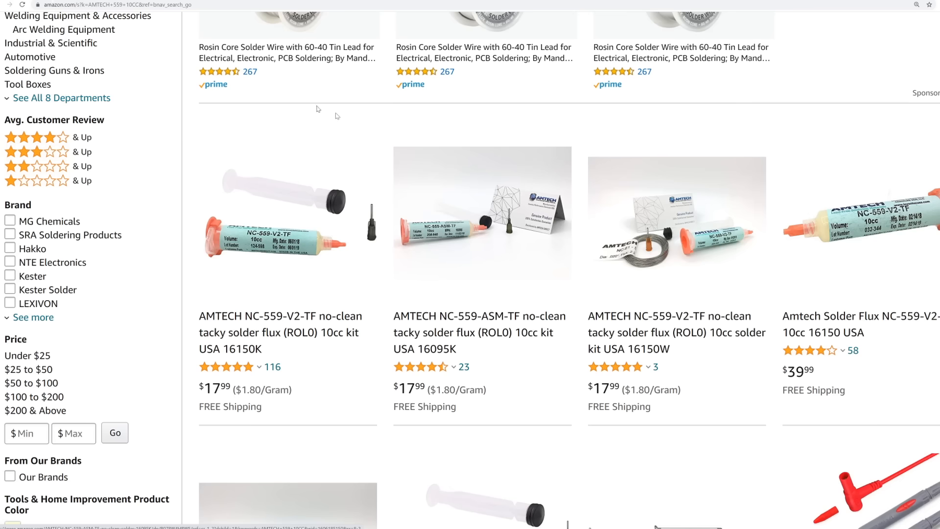
{"action": "mouse_move", "coordinate": [64, 30]}
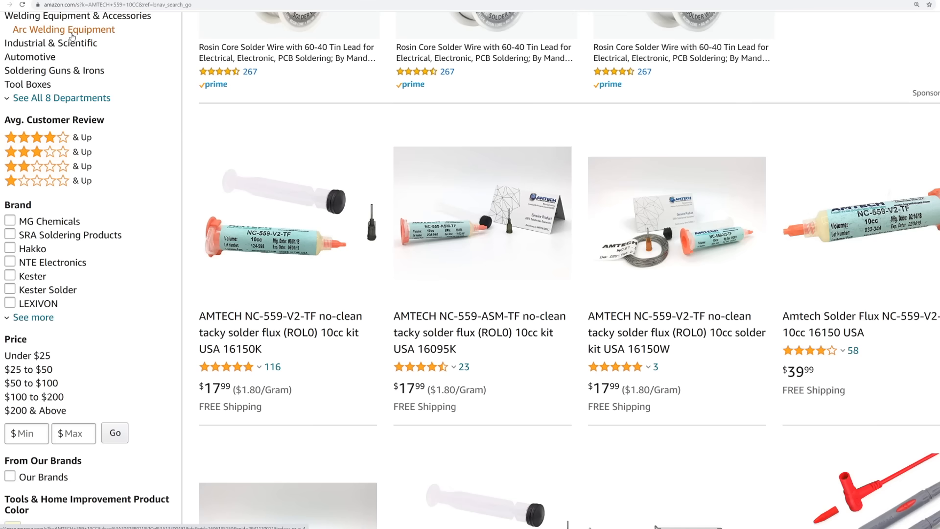